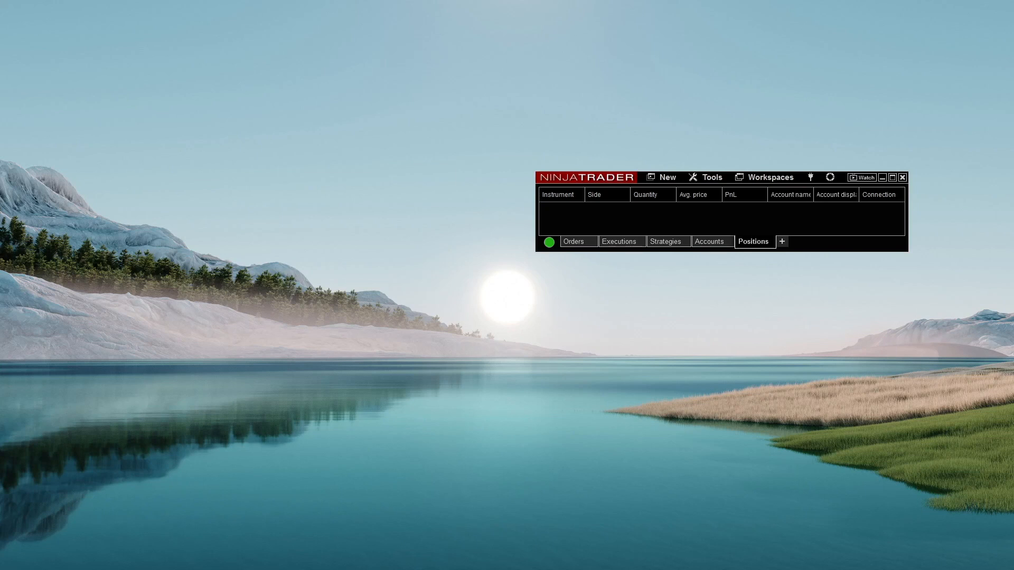
- Show the Control Center's New menu listing the window types that can be created
{"action": "left_click", "coordinate": [667, 241]}
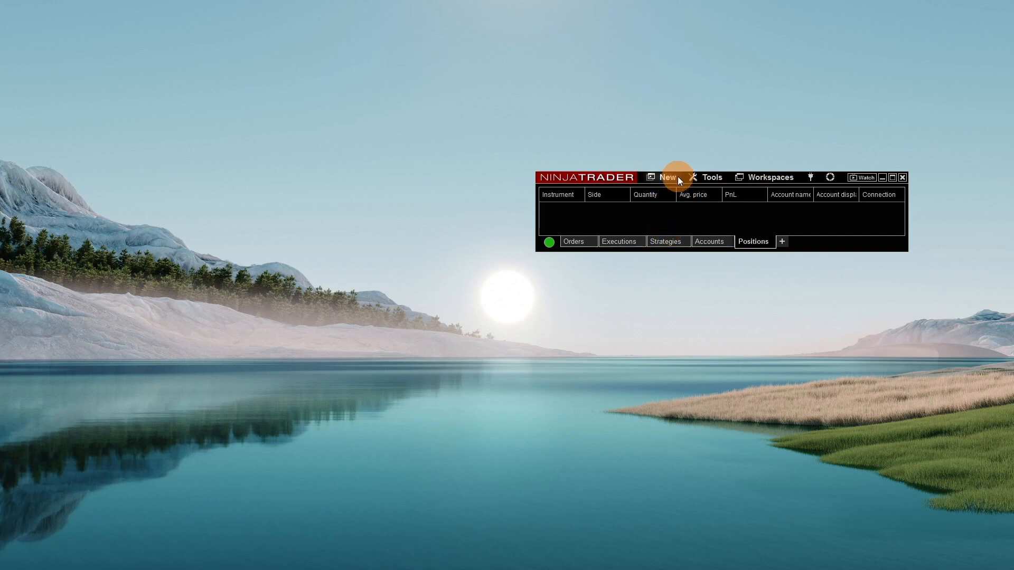
{"action": "left_click", "coordinate": [666, 178]}
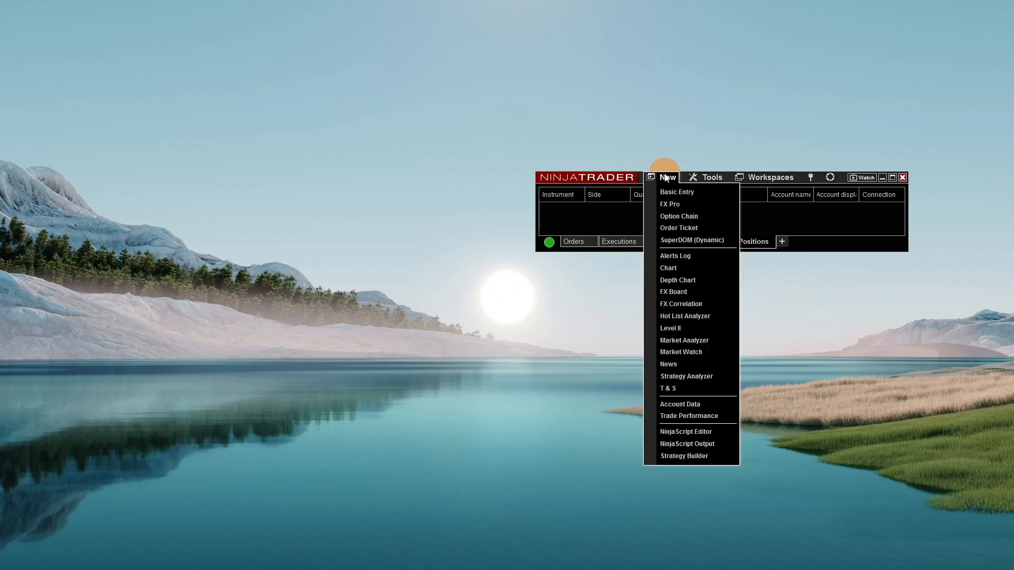
- Start a new ES 12-23 chart on Last price with a 5-minute bar period
{"action": "left_click", "coordinate": [674, 266]}
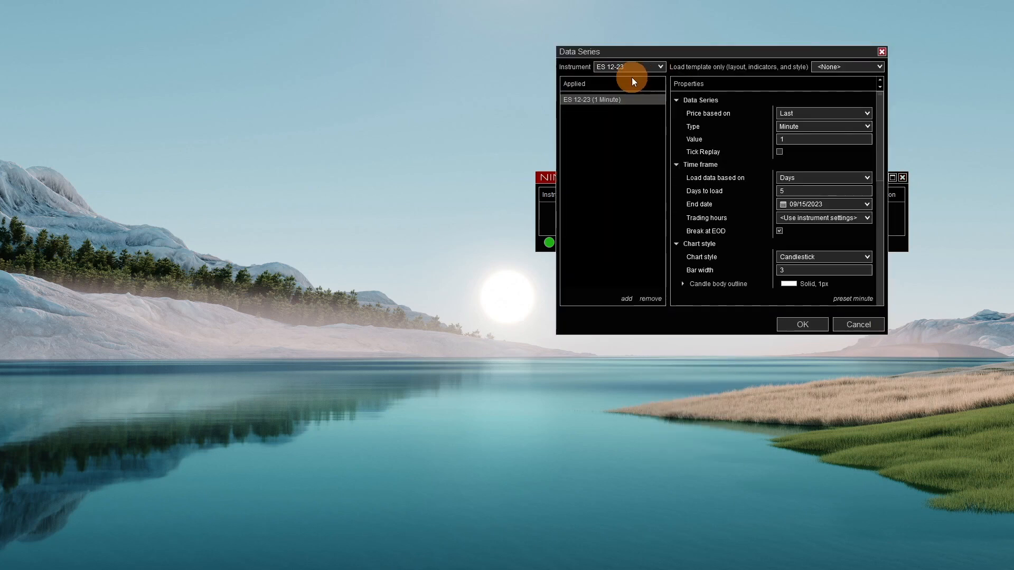
{"action": "mouse_move", "coordinate": [809, 112]}
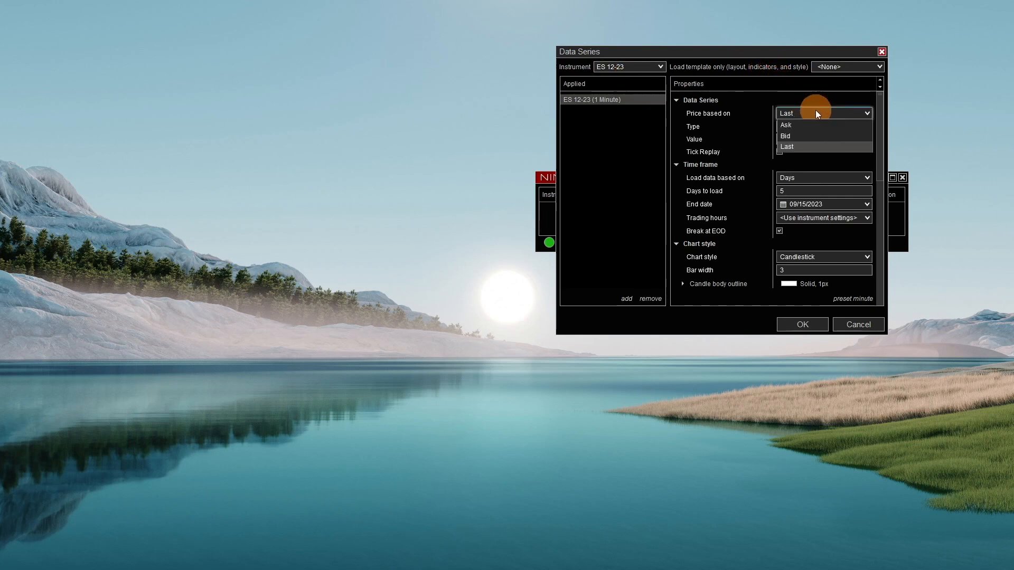
{"action": "left_click", "coordinate": [786, 146]}
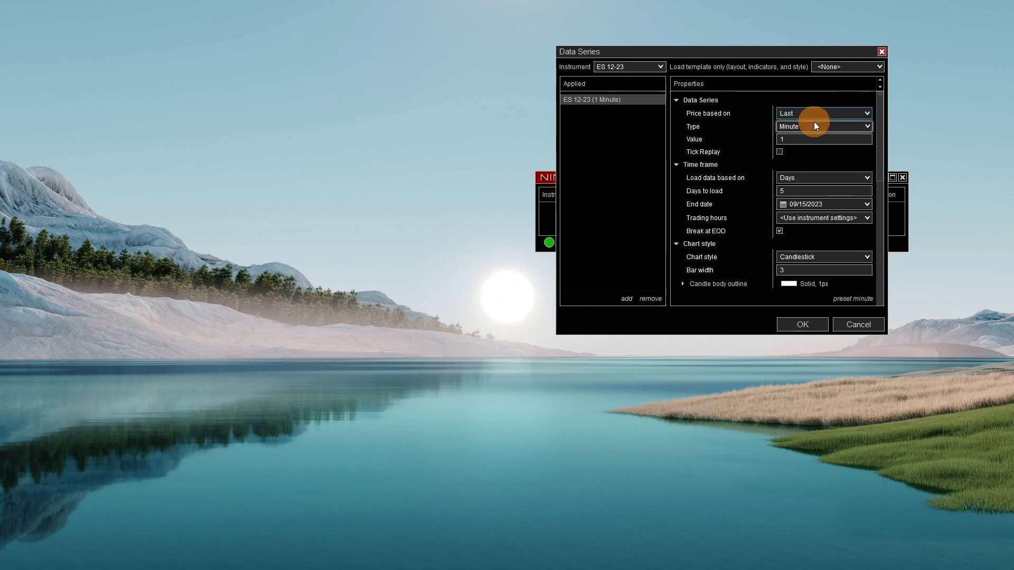
{"action": "left_click", "coordinate": [823, 139]}
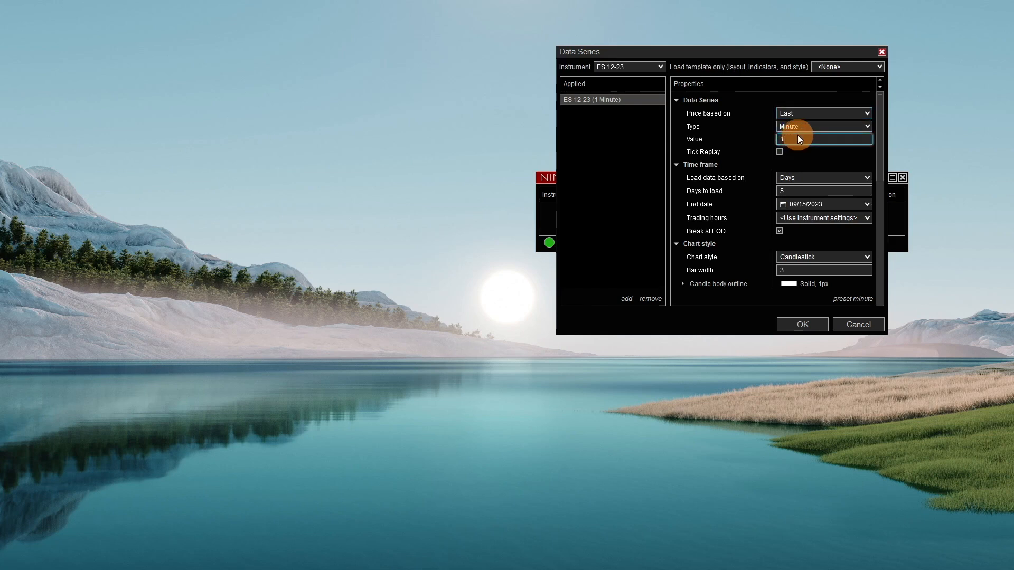
{"action": "type", "text": "5"}
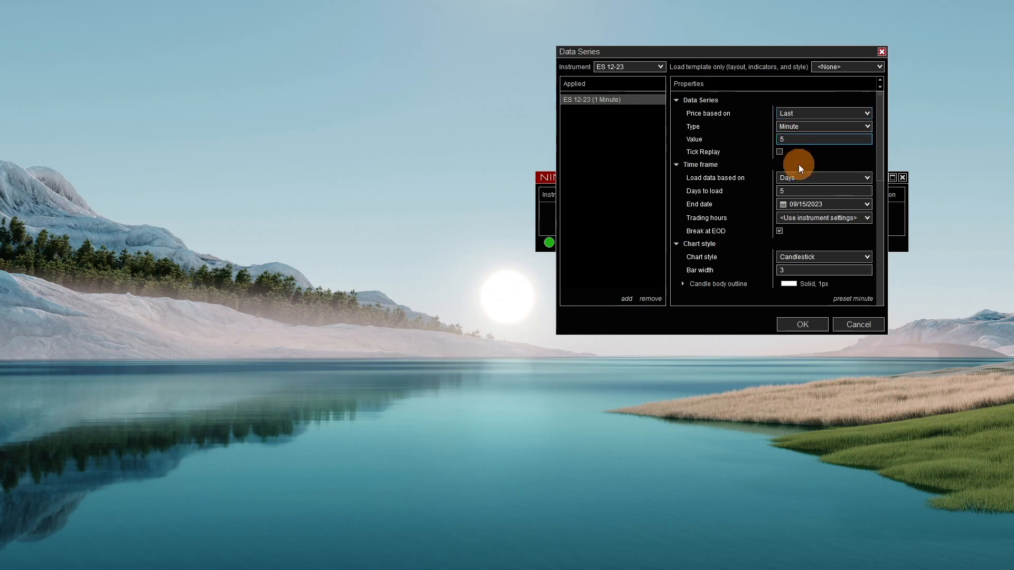
{"action": "left_click", "coordinate": [823, 190]}
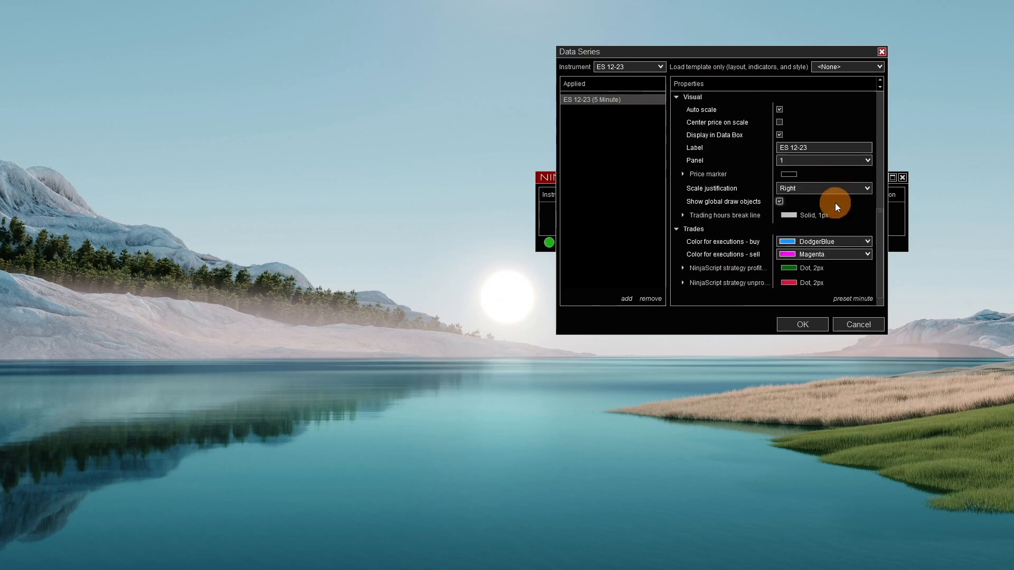
- Make the trading hours break line transparent, use no template, and create the chart
{"action": "left_click", "coordinate": [866, 280]}
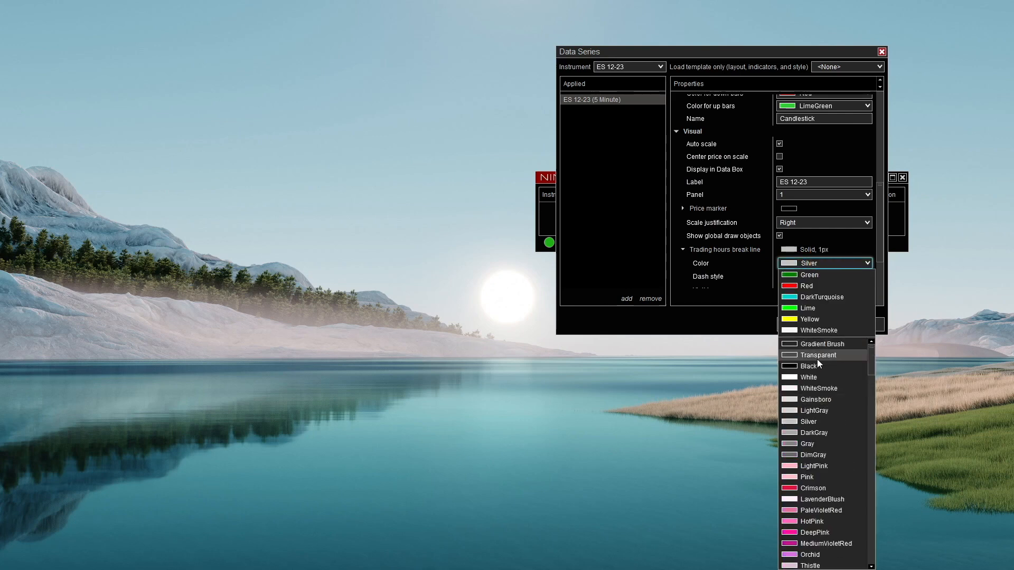
{"action": "left_click", "coordinate": [817, 355]}
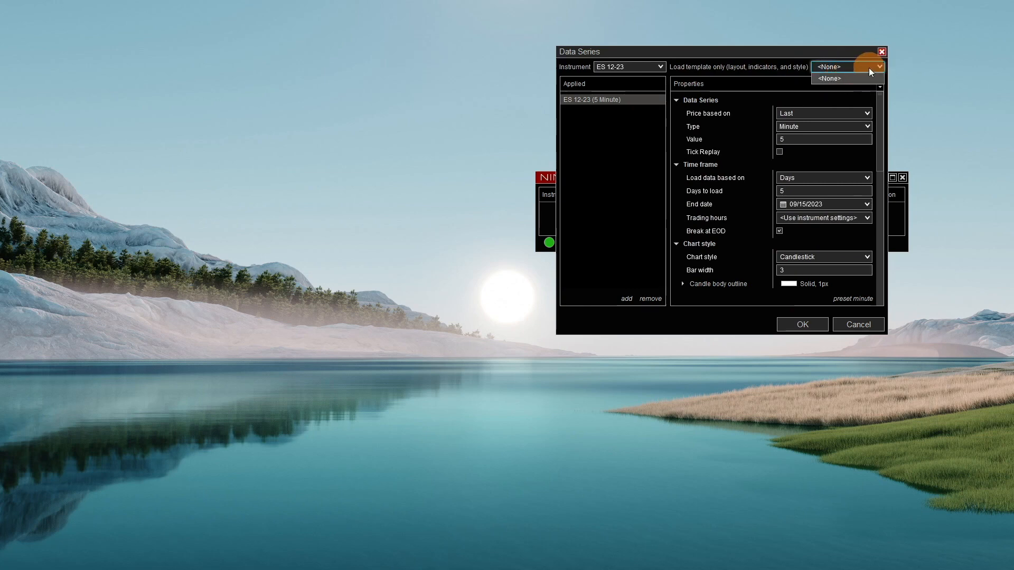
{"action": "left_click", "coordinate": [830, 78]}
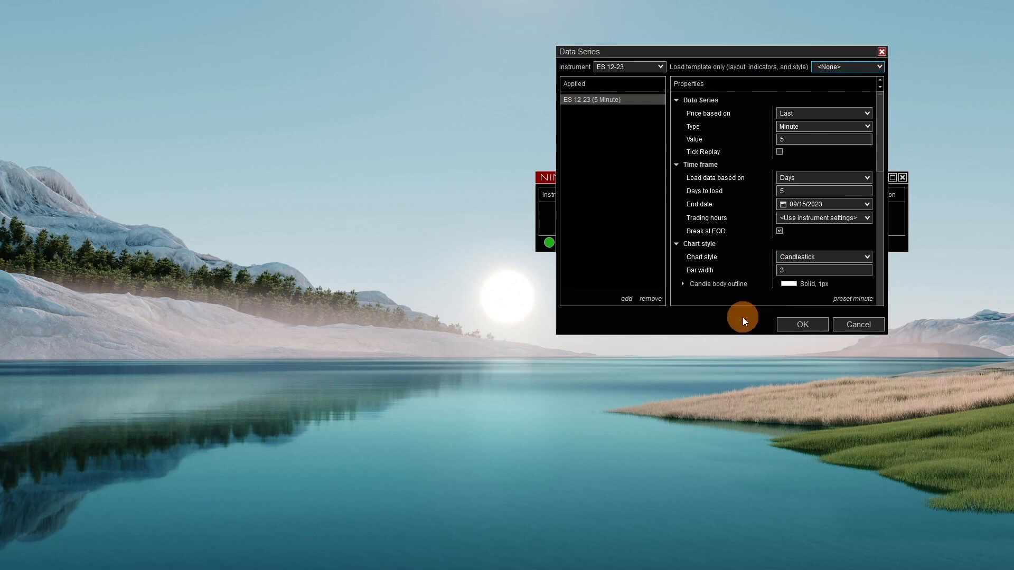
{"action": "left_click", "coordinate": [857, 324]}
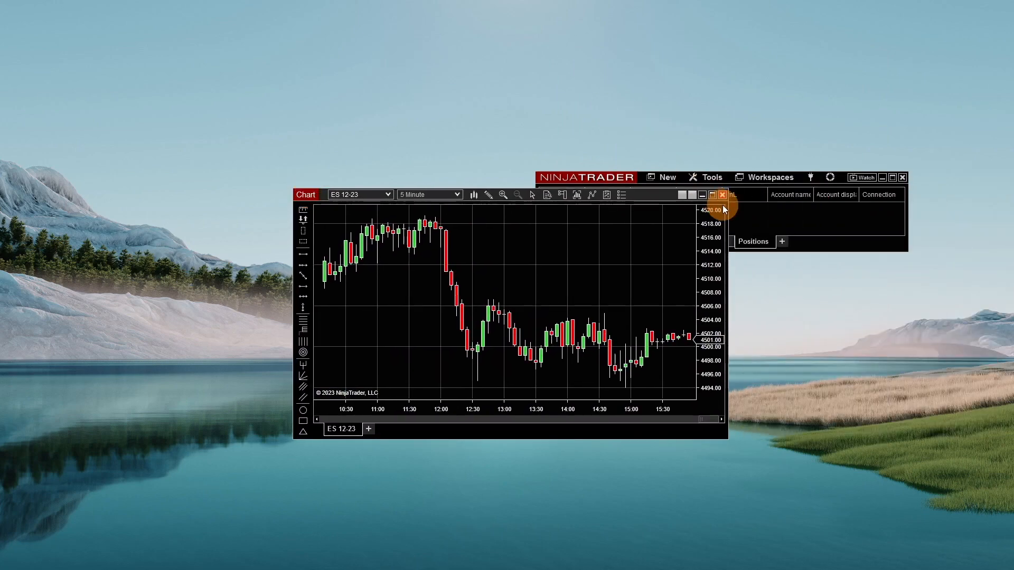
- Maximize the 5-minute ES 12-23 chart window
{"action": "left_click", "coordinate": [712, 194]}
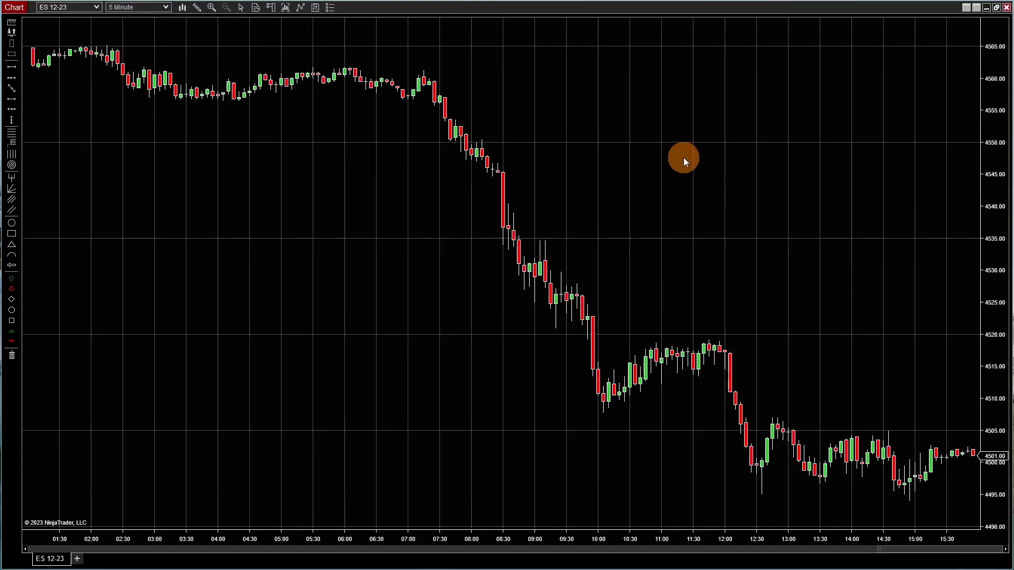
{"action": "mouse_move", "coordinate": [330, 7]}
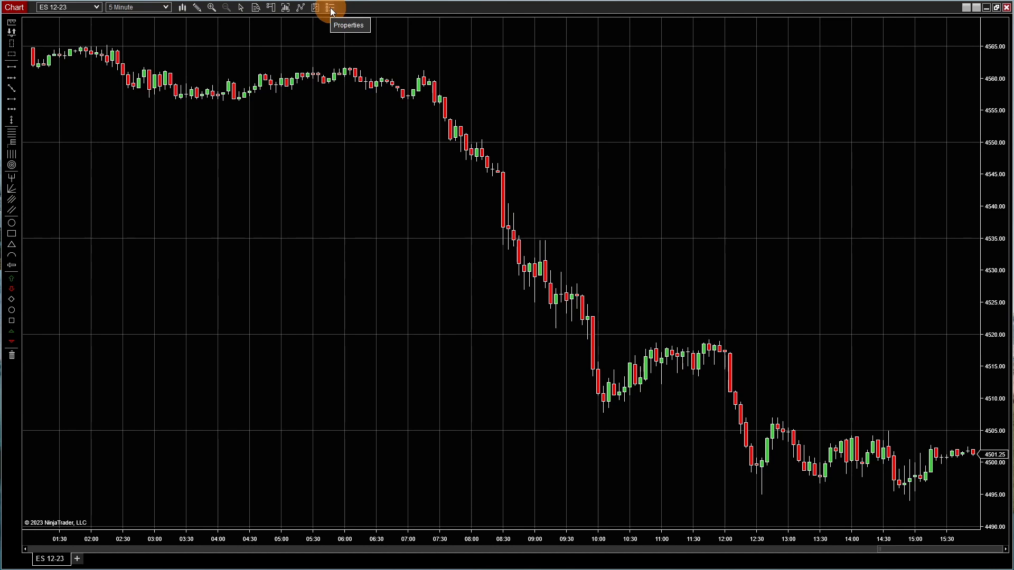
- Set the chart's horizontal and vertical grid lines to transparent and confirm the properties
{"action": "left_click", "coordinate": [327, 8]}
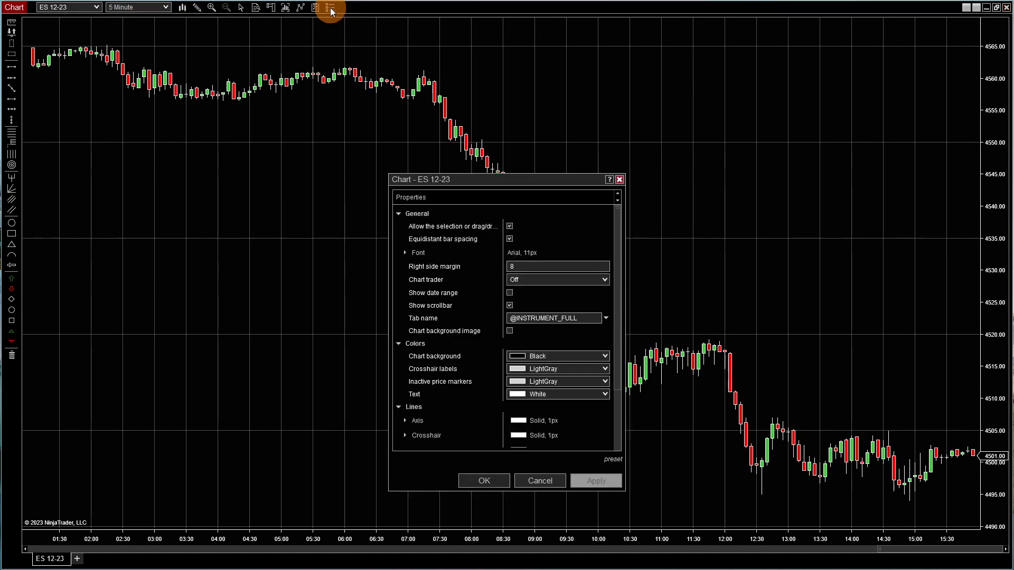
{"action": "mouse_move", "coordinate": [484, 295]}
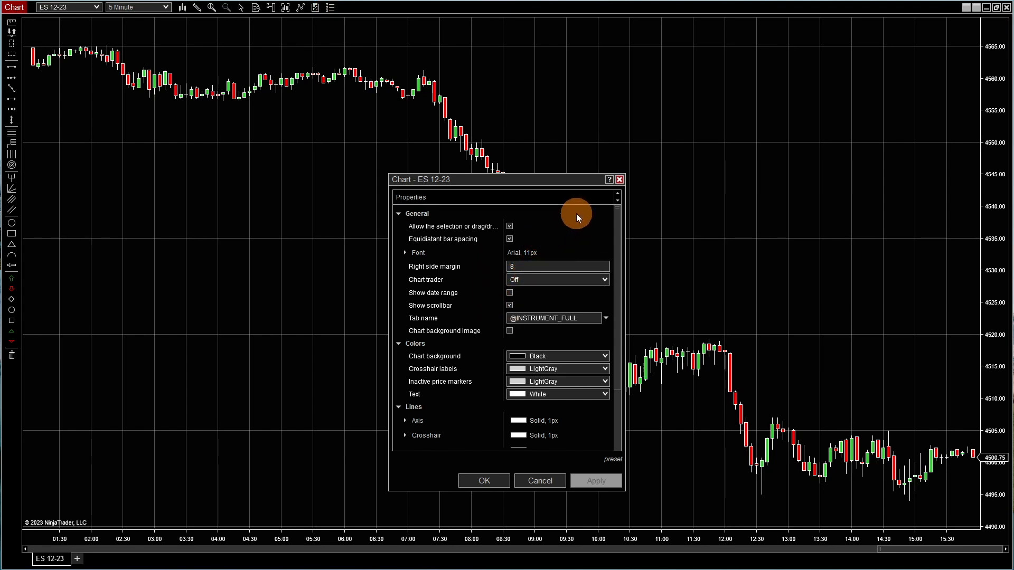
{"action": "scroll", "scroll_direction": "down", "scroll_amount": 3}
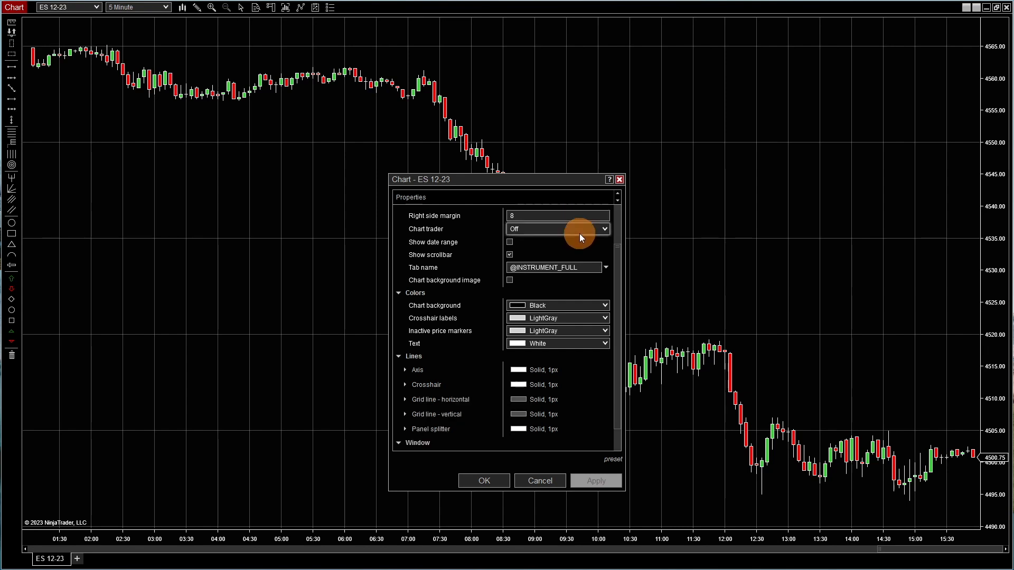
{"action": "scroll", "scroll_direction": "down", "scroll_amount": 3}
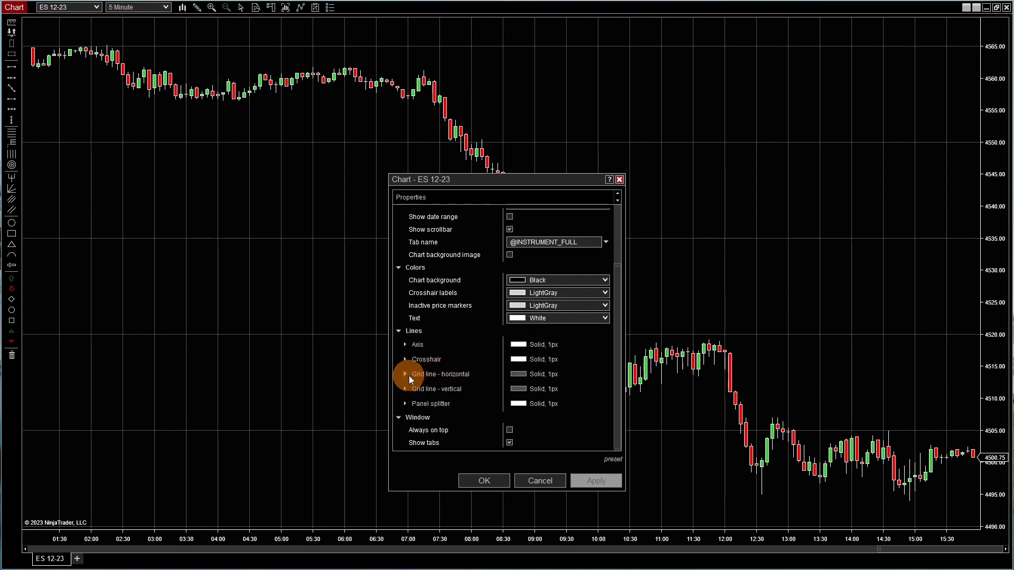
{"action": "left_click", "coordinate": [603, 388]}
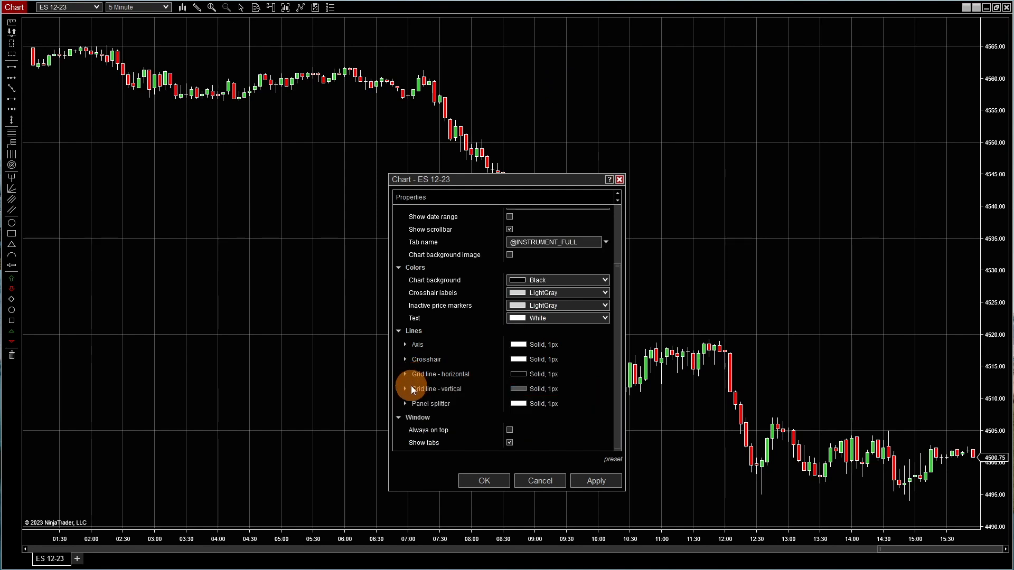
{"action": "left_click", "coordinate": [406, 389]}
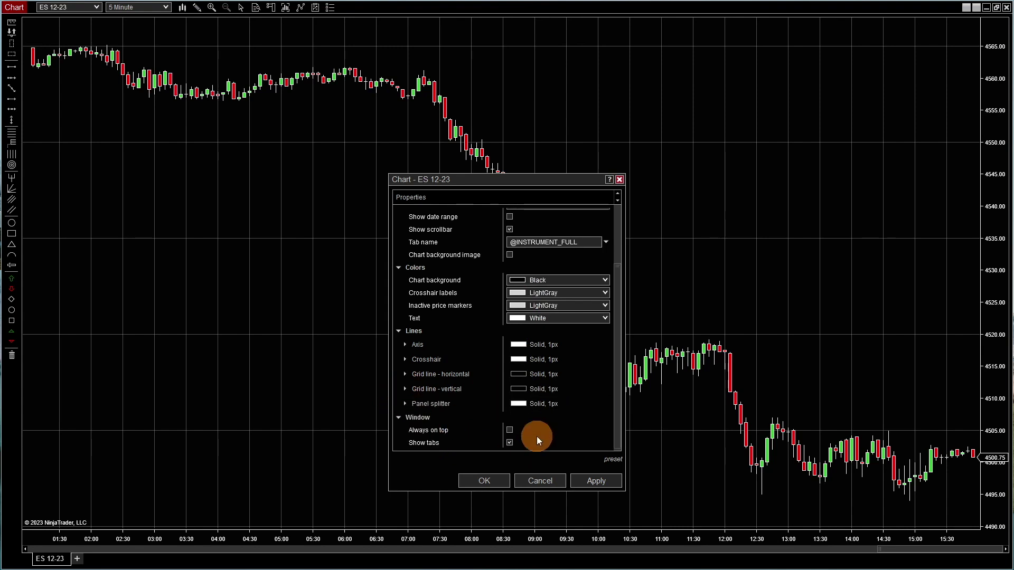
{"action": "left_click", "coordinate": [596, 480]}
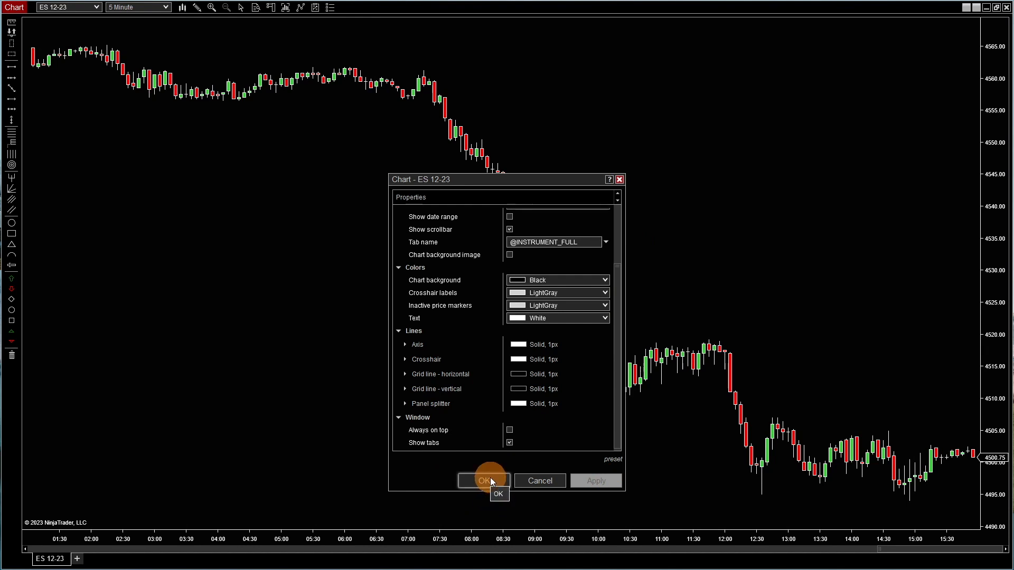
{"action": "left_click", "coordinate": [483, 480]}
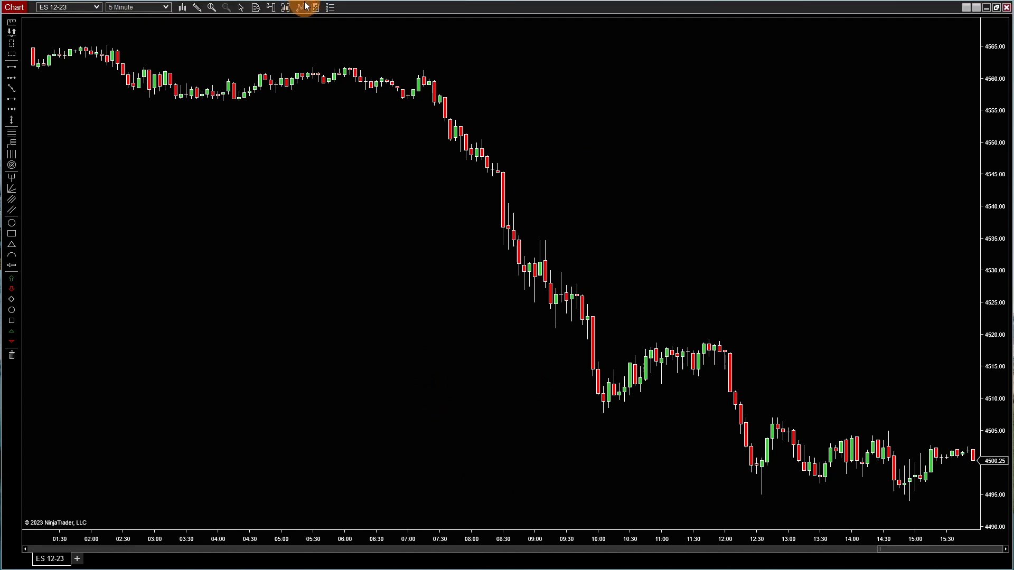
- Add the VOL and VOLMA indicators to the chart and apply them
{"action": "left_click", "coordinate": [284, 7]}
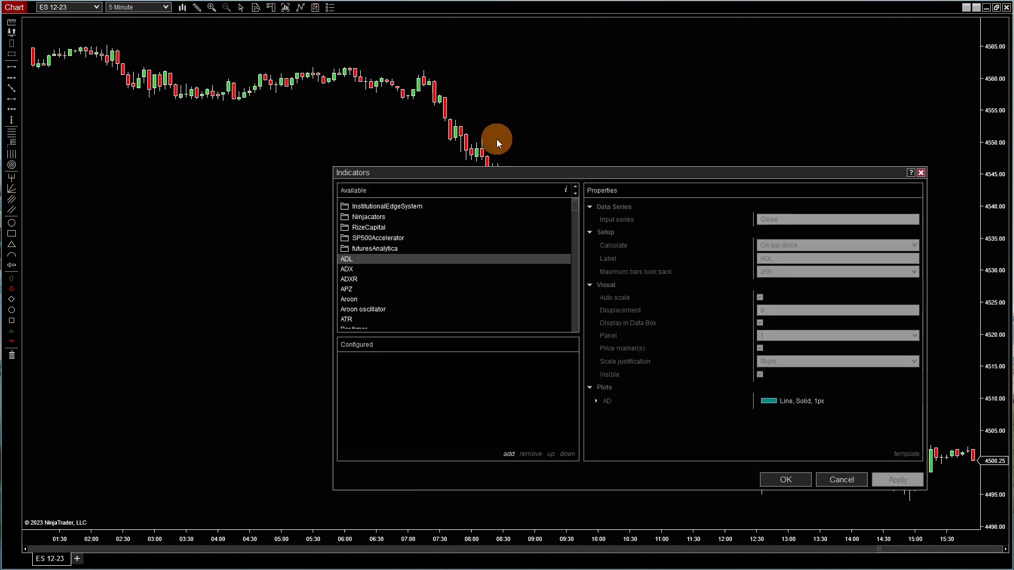
{"action": "scroll", "scroll_direction": "down", "scroll_amount": 3}
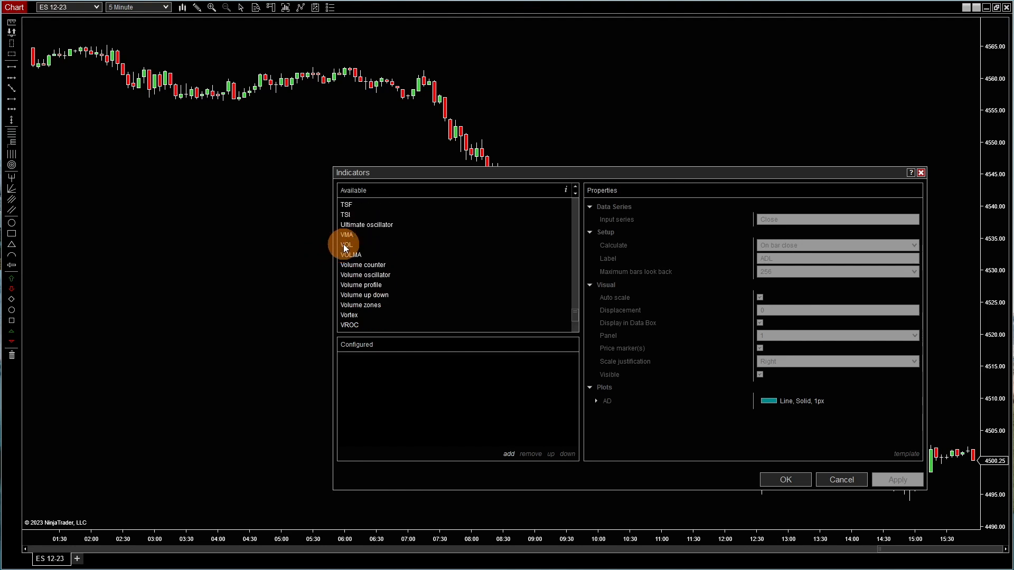
{"action": "left_click", "coordinate": [346, 245]}
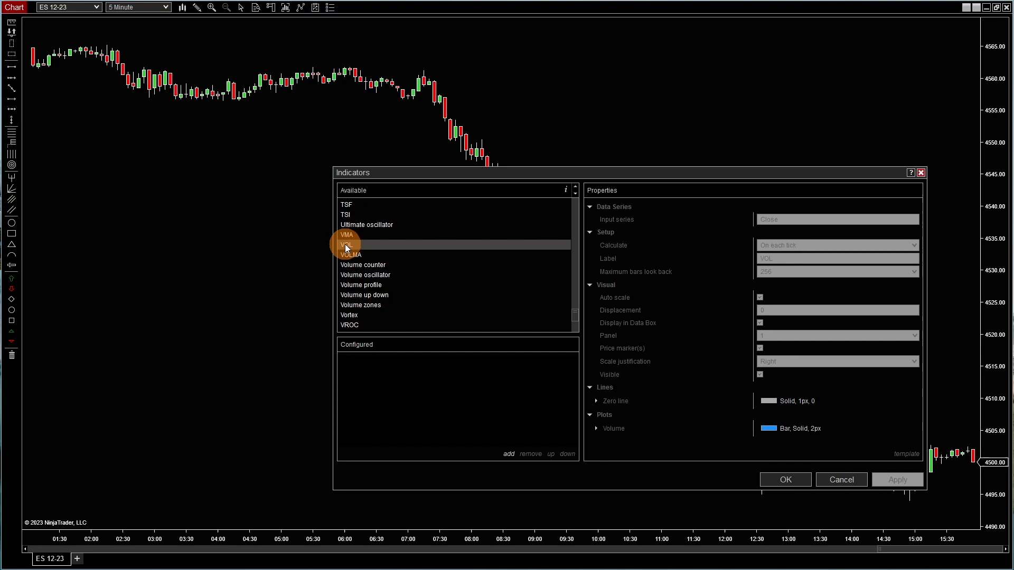
{"action": "mouse_move", "coordinate": [369, 292]}
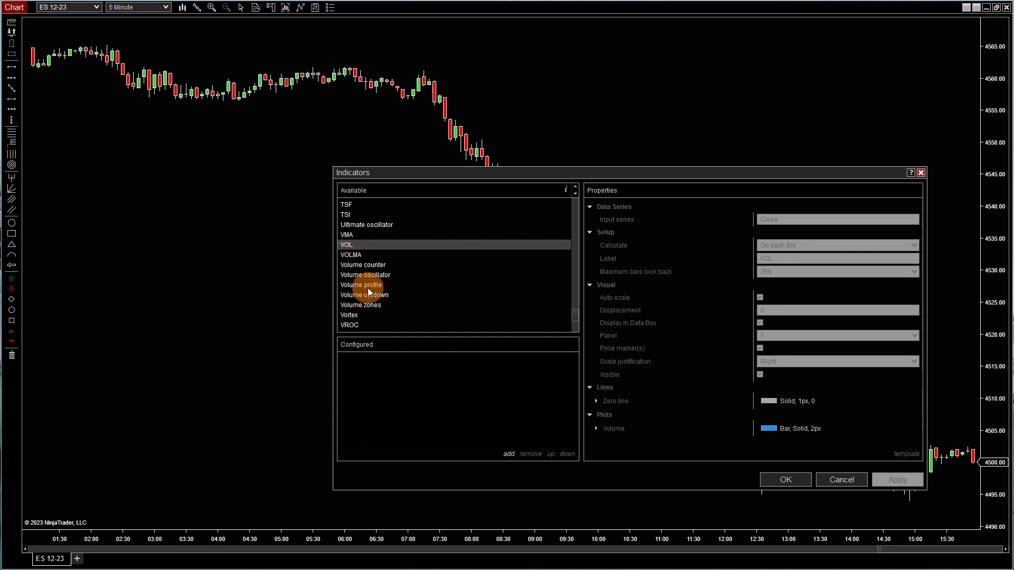
{"action": "left_click", "coordinate": [509, 454]}
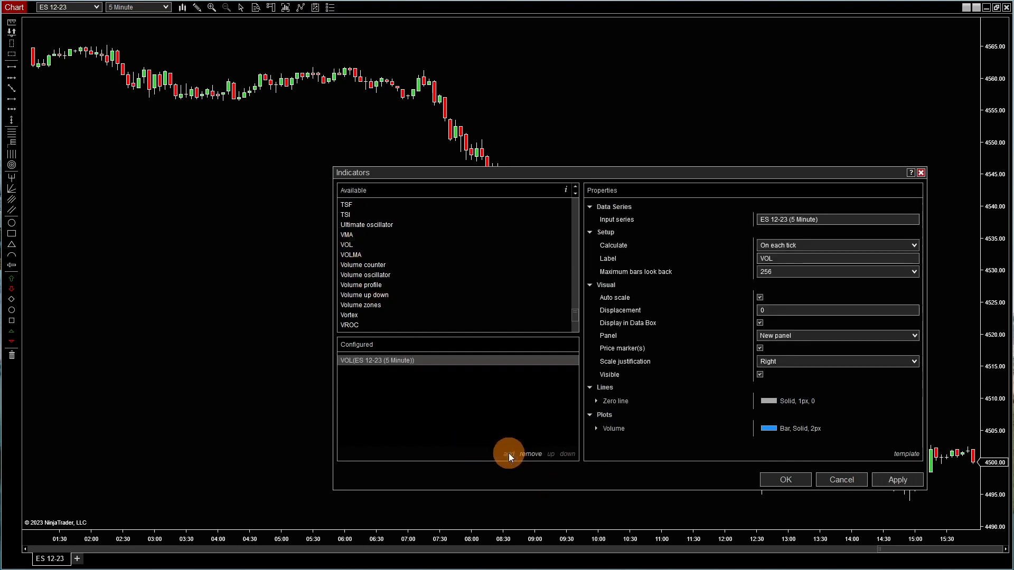
{"action": "mouse_move", "coordinate": [353, 258]}
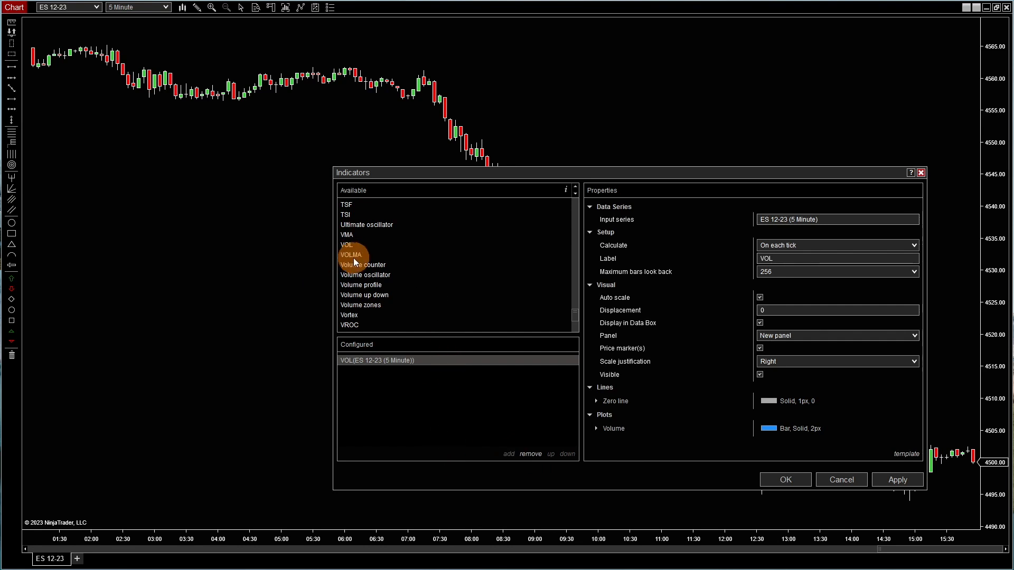
{"action": "left_click", "coordinate": [351, 255]}
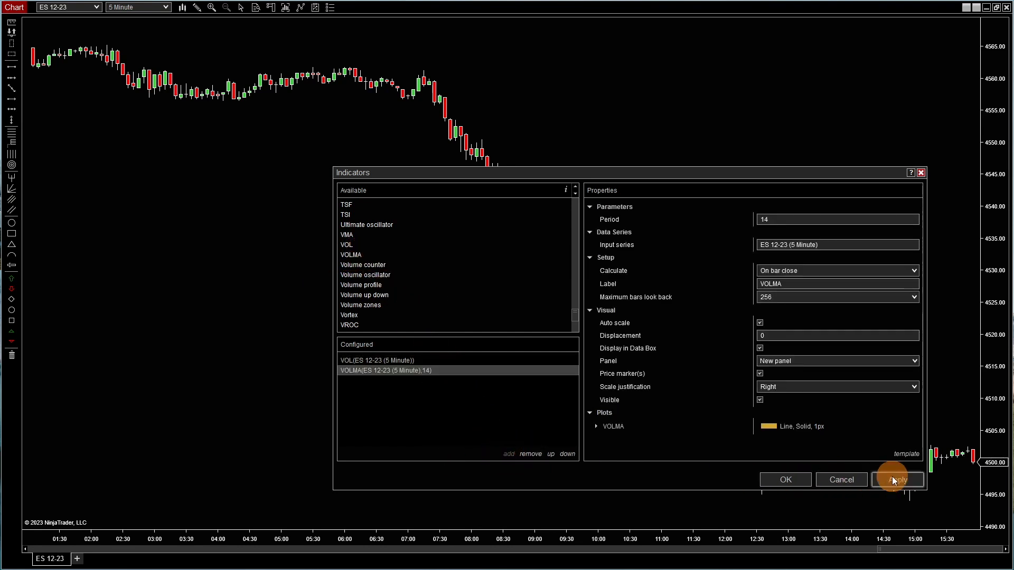
{"action": "left_click", "coordinate": [898, 479]}
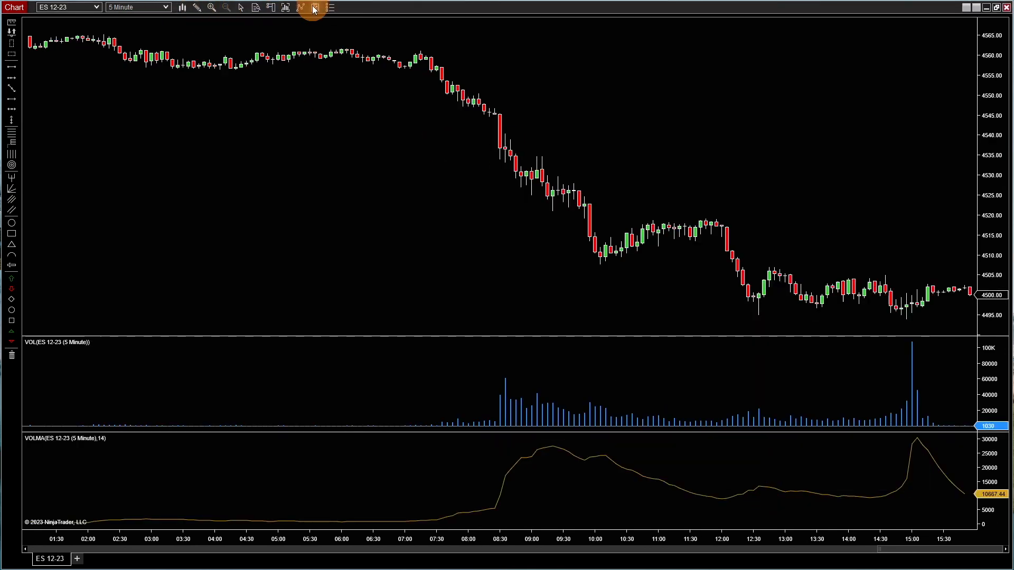
{"action": "left_click", "coordinate": [315, 8]}
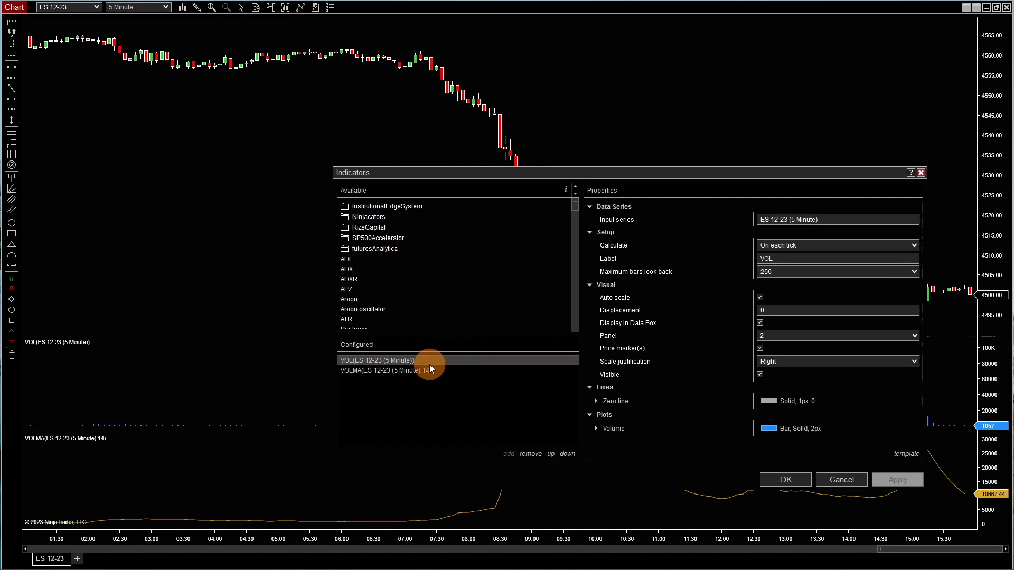
- Move VOLMA into panel 2 with the volume and set its plot width to 2
{"action": "left_click", "coordinate": [384, 371]}
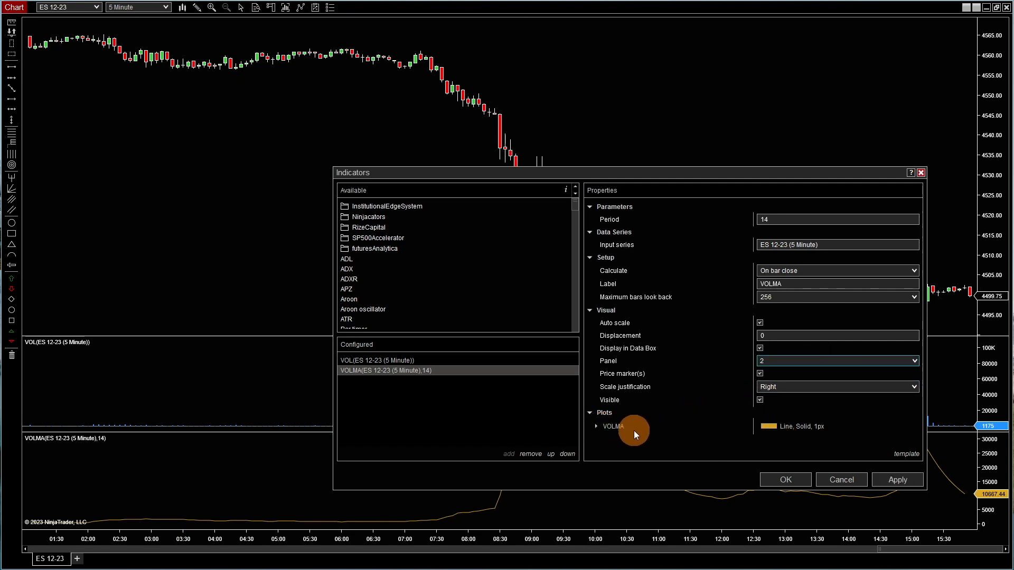
{"action": "left_click", "coordinate": [595, 426]}
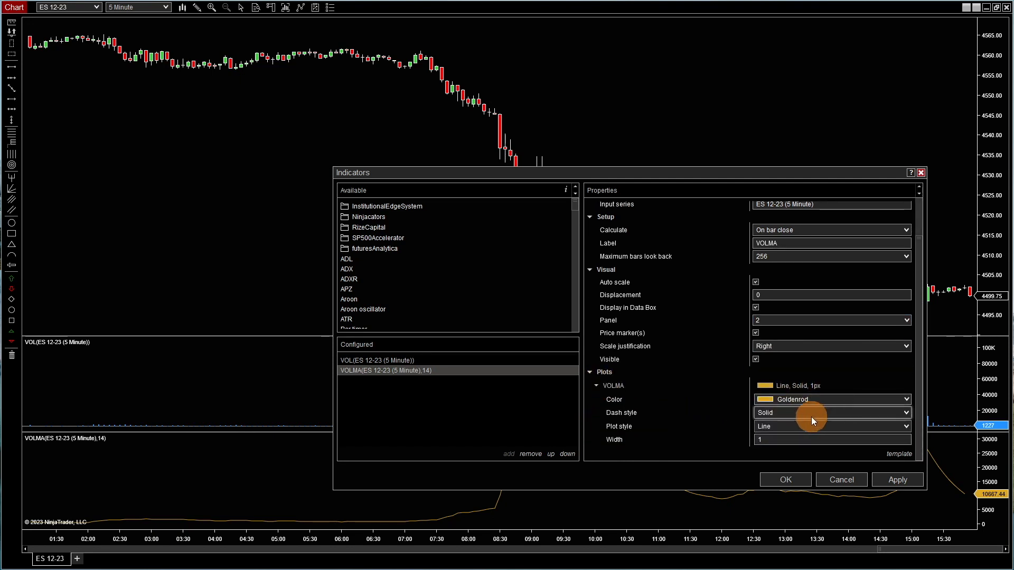
{"action": "left_click", "coordinate": [830, 439]}
{"action": "type", "text": "2"}
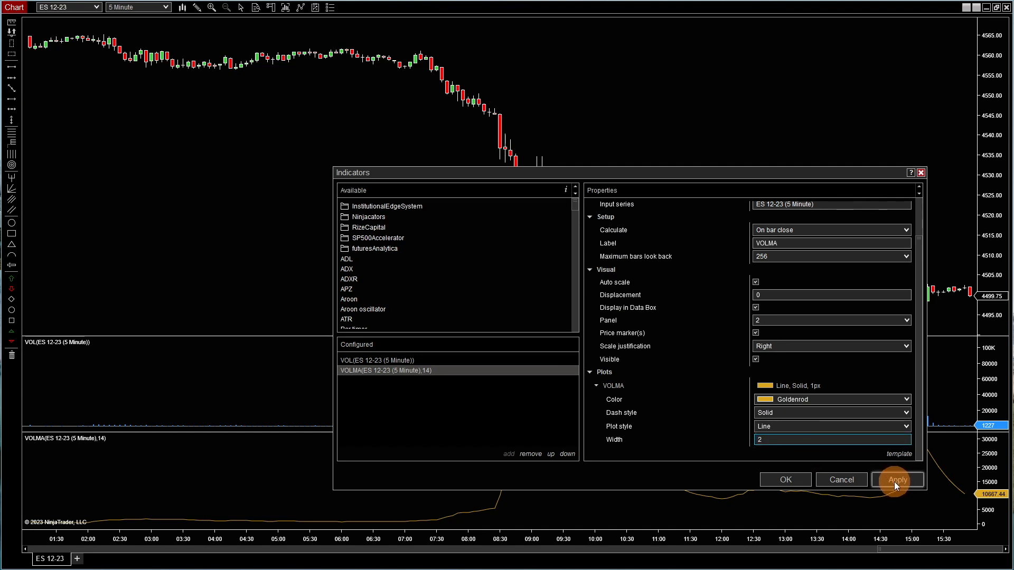
{"action": "left_click", "coordinate": [897, 479]}
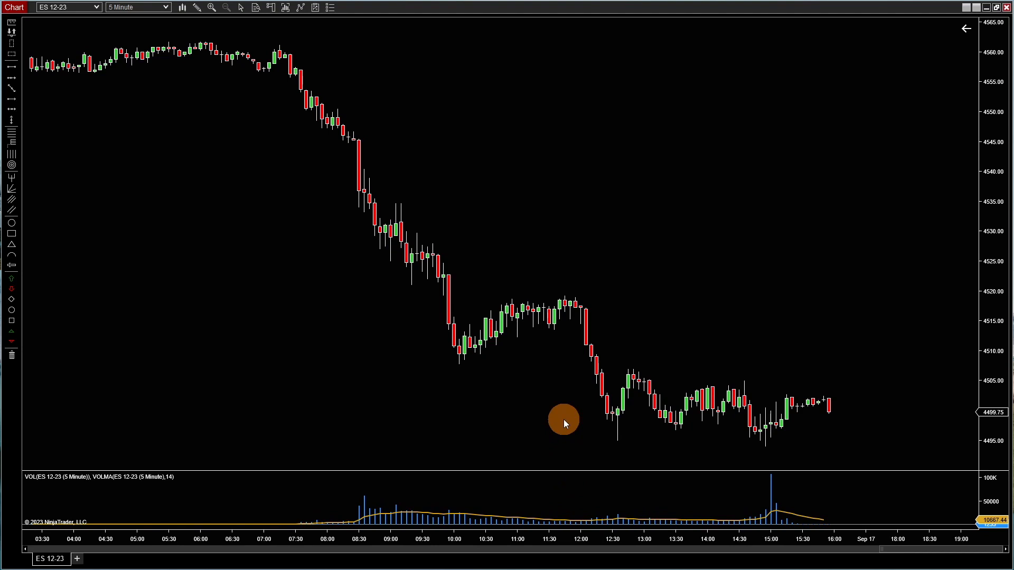
{"action": "mouse_move", "coordinate": [600, 55]}
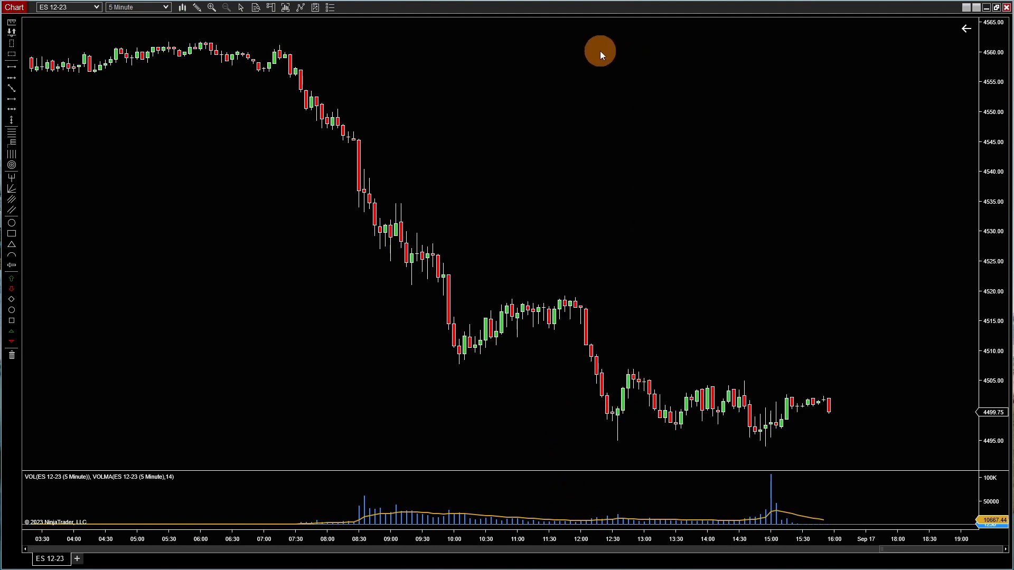
{"action": "mouse_move", "coordinate": [827, 272]}
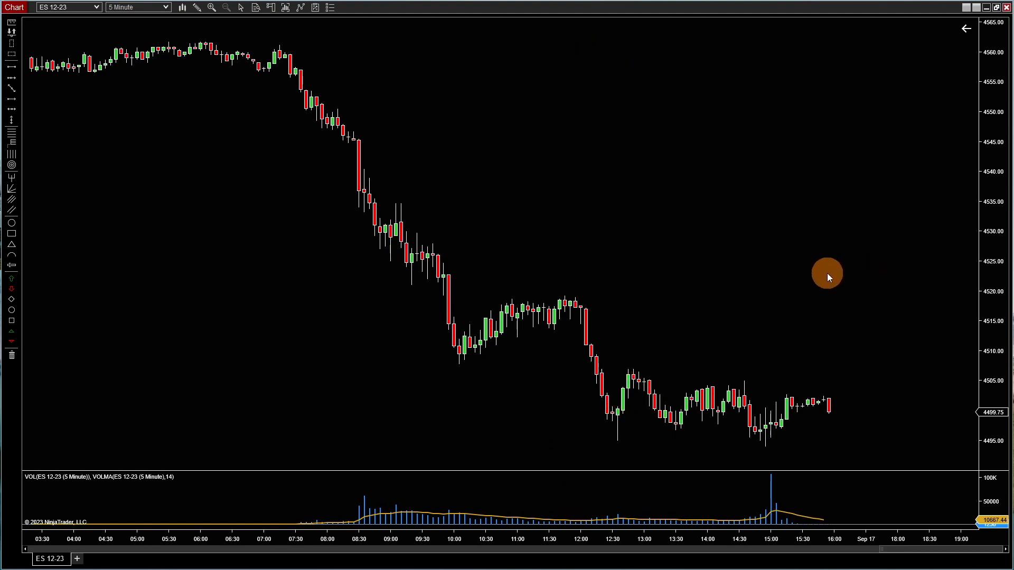
{"action": "mouse_move", "coordinate": [763, 273]}
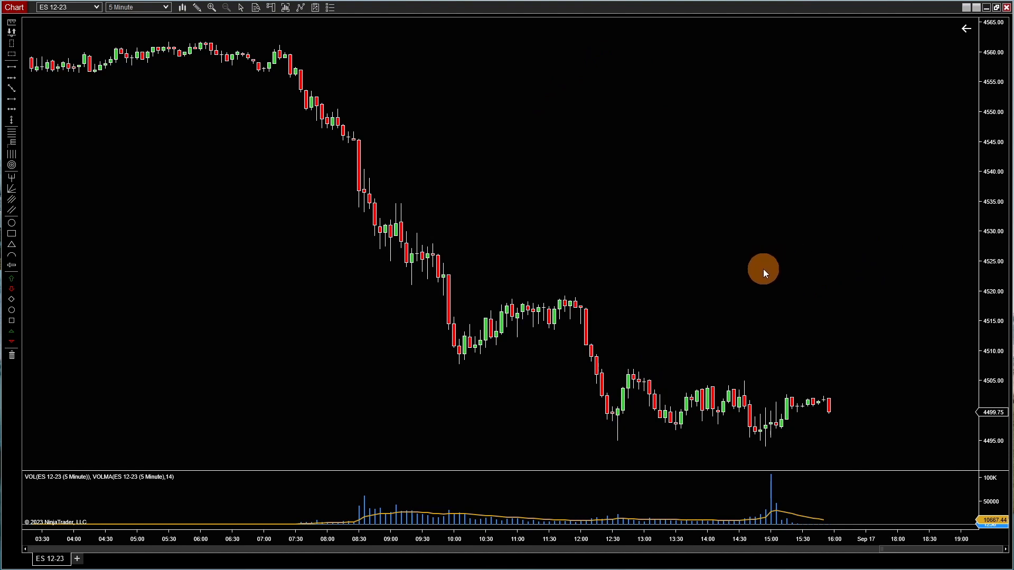
- Save the chart setup as a template named 'Base Chart' via the chart's Templates menu
{"action": "right_click", "coordinate": [763, 272]}
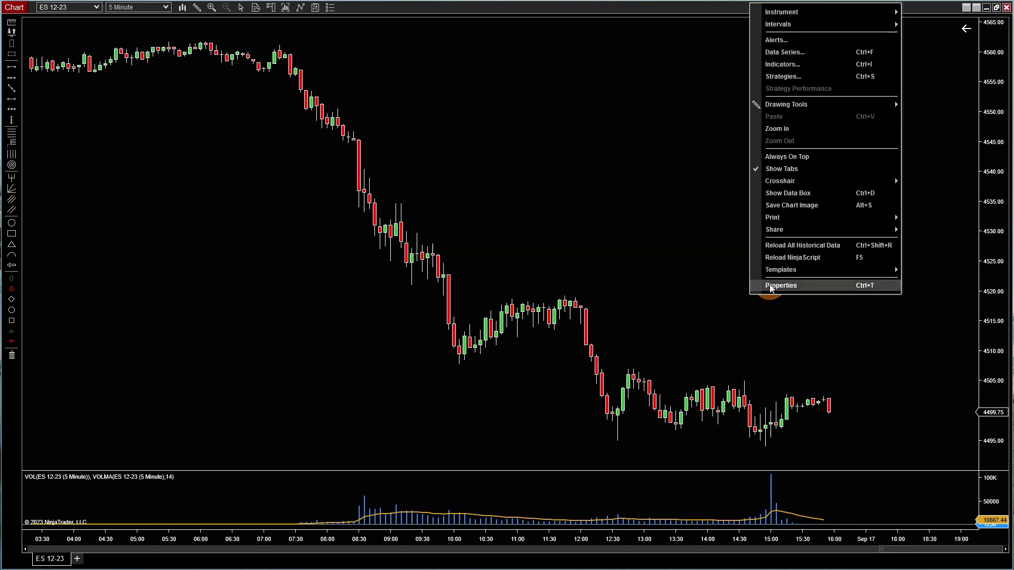
{"action": "mouse_move", "coordinate": [800, 271]}
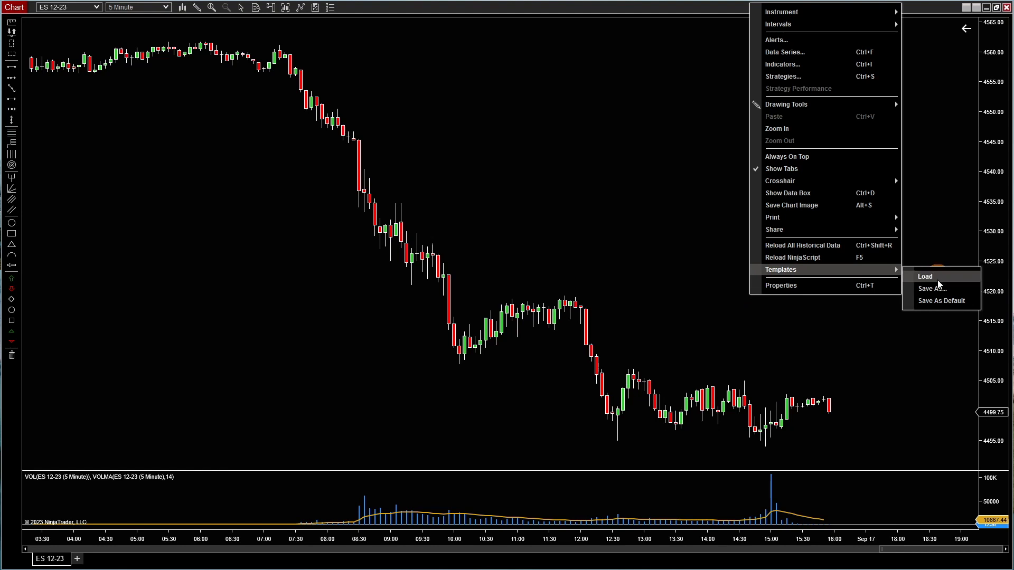
{"action": "left_click", "coordinate": [931, 288]}
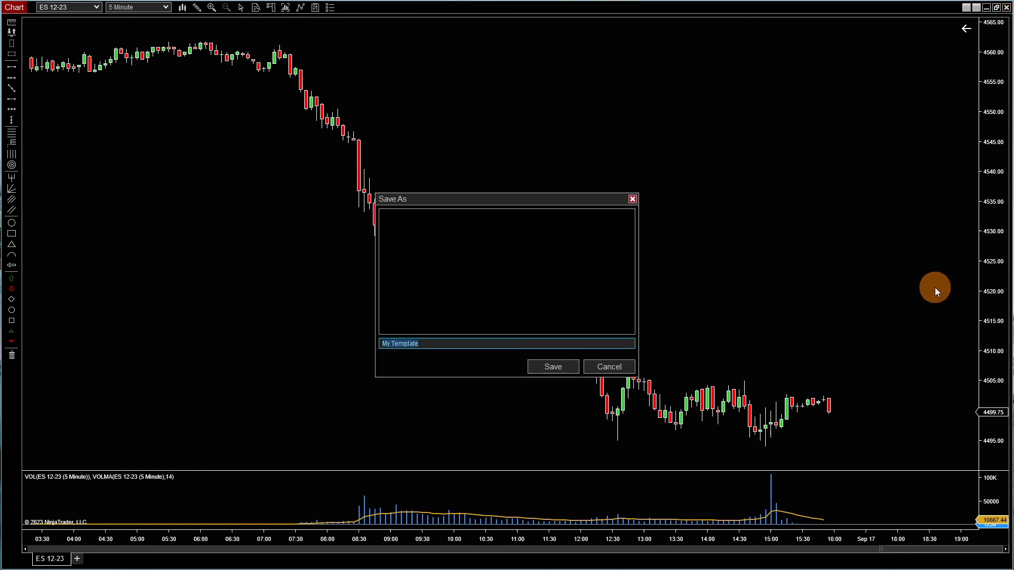
{"action": "type", "text": "Base Chart"}
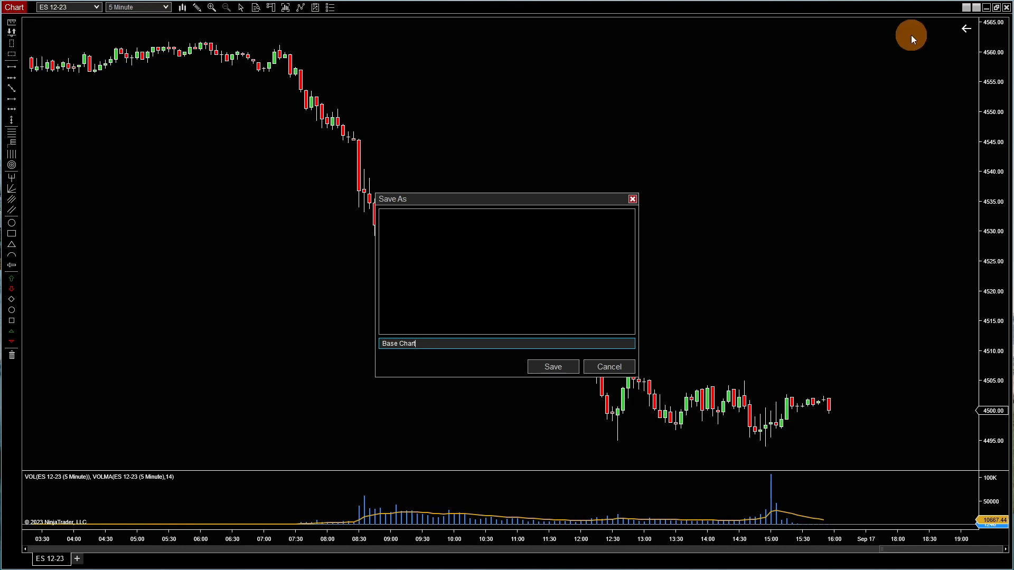
{"action": "left_click", "coordinate": [553, 366]}
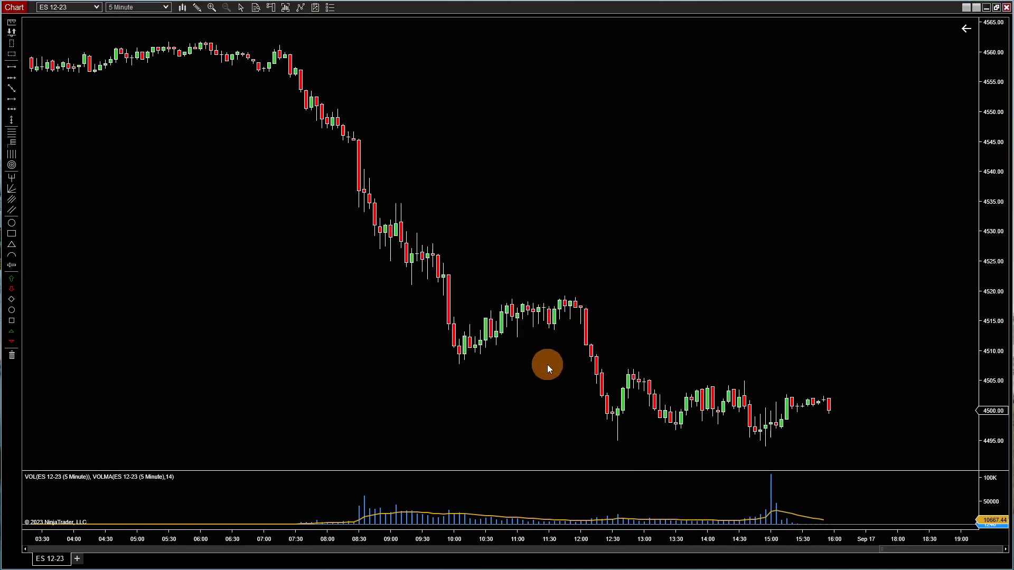
{"action": "mouse_move", "coordinate": [651, 224]}
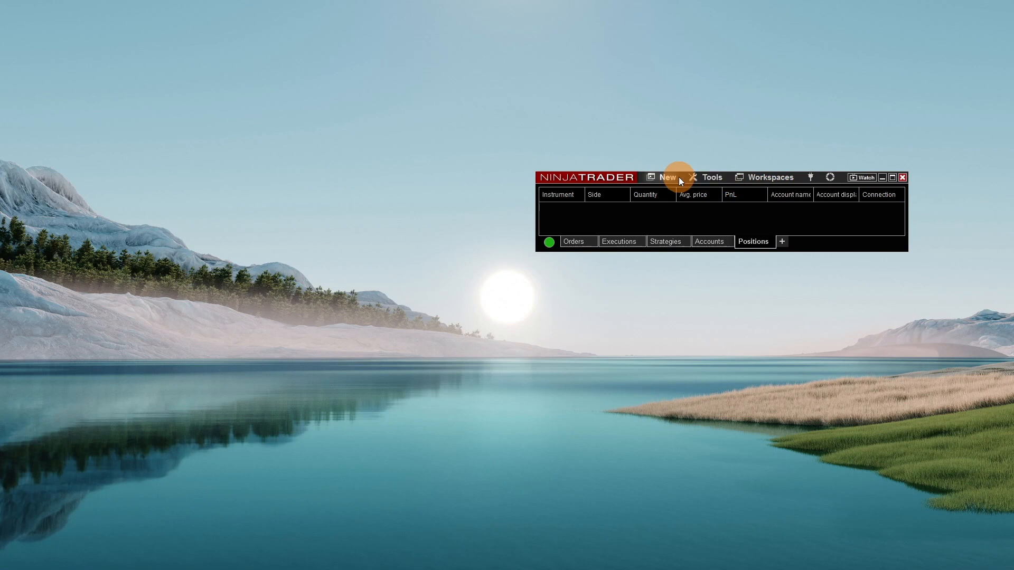
- Begin a new ES 12-23 chart with a 30-minute bar period in Data Series
{"action": "left_click", "coordinate": [667, 177]}
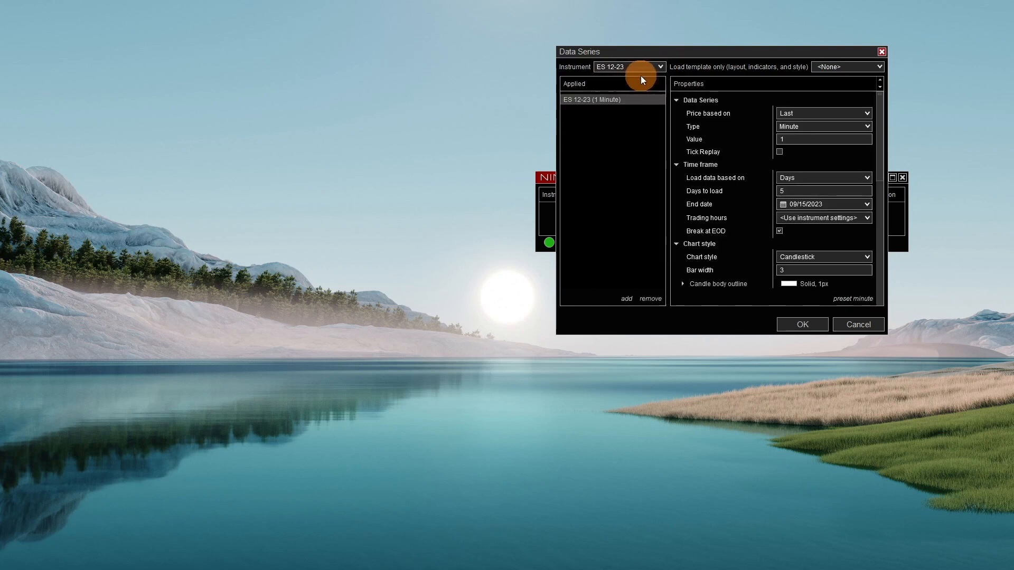
{"action": "left_click", "coordinate": [823, 139]}
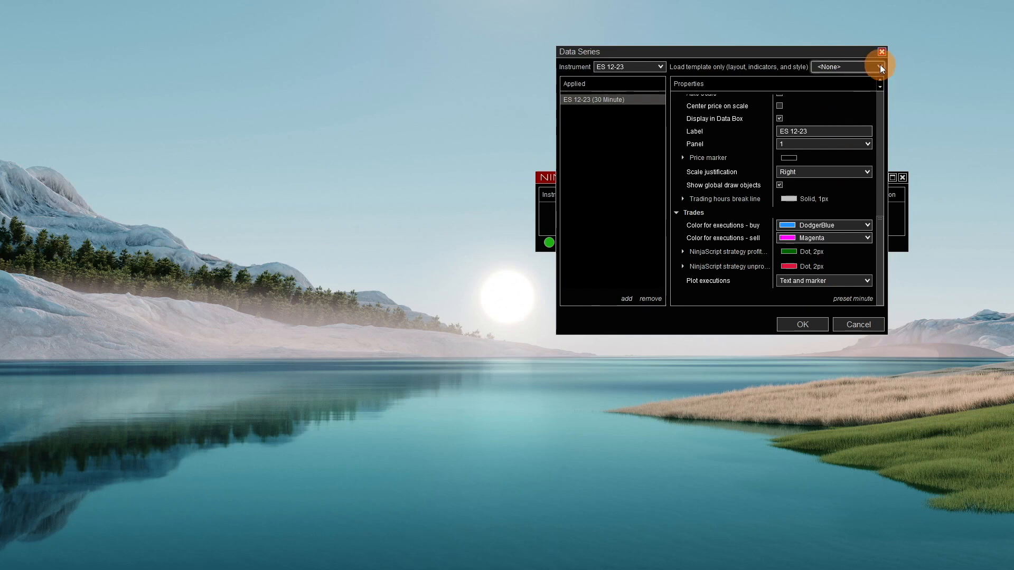
- Load the Base Chart template and create the 30-minute chart
{"action": "left_click", "coordinate": [880, 67]}
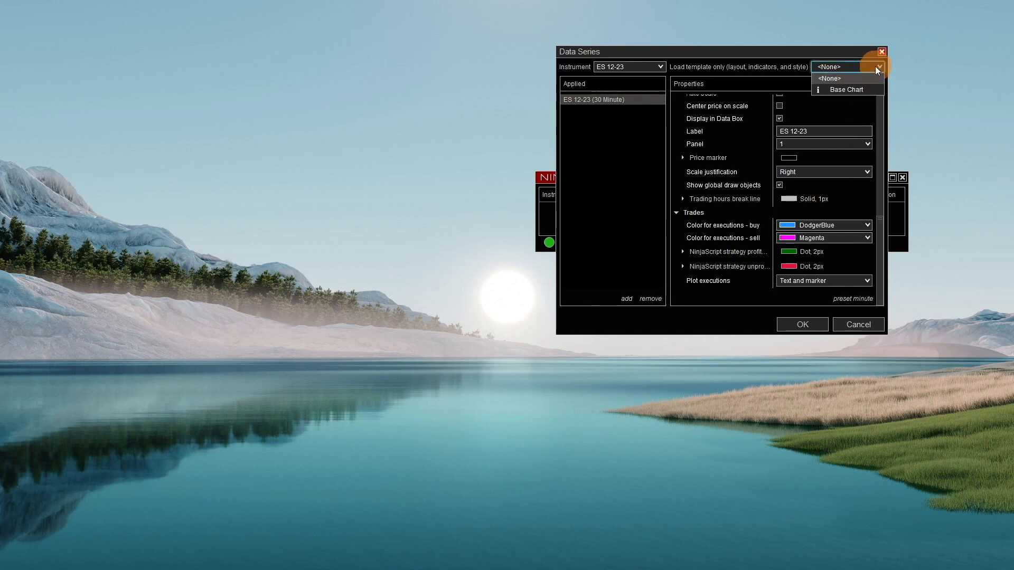
{"action": "mouse_move", "coordinate": [838, 90]}
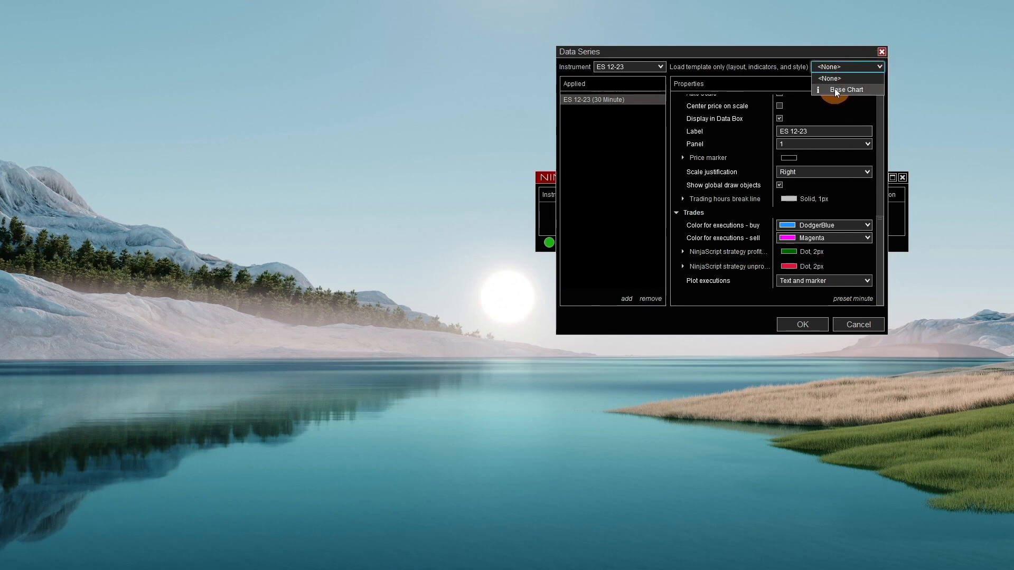
{"action": "left_click", "coordinate": [845, 89]}
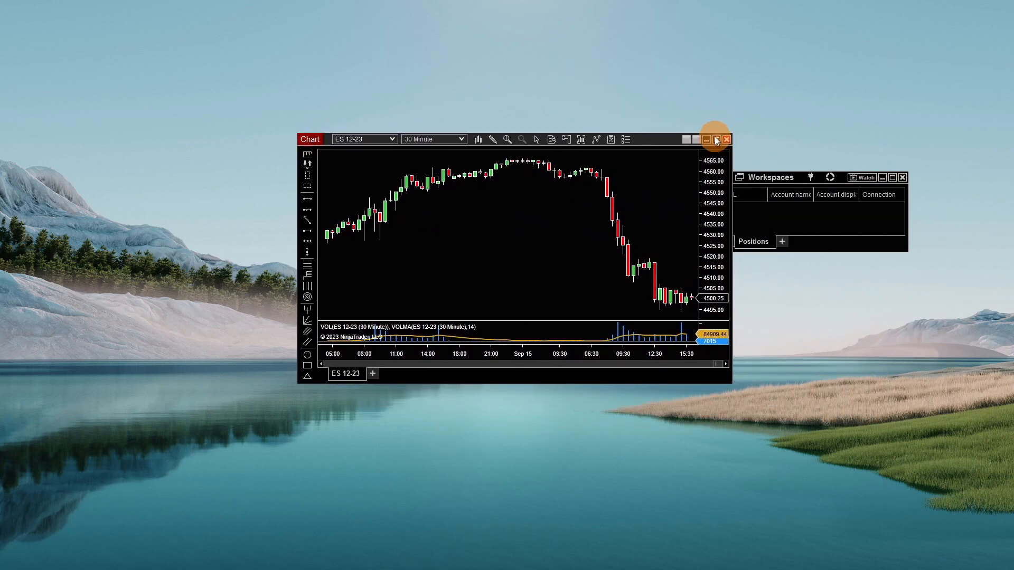
- Maximize the 30-minute ES 12-23 chart window
{"action": "left_click", "coordinate": [705, 140]}
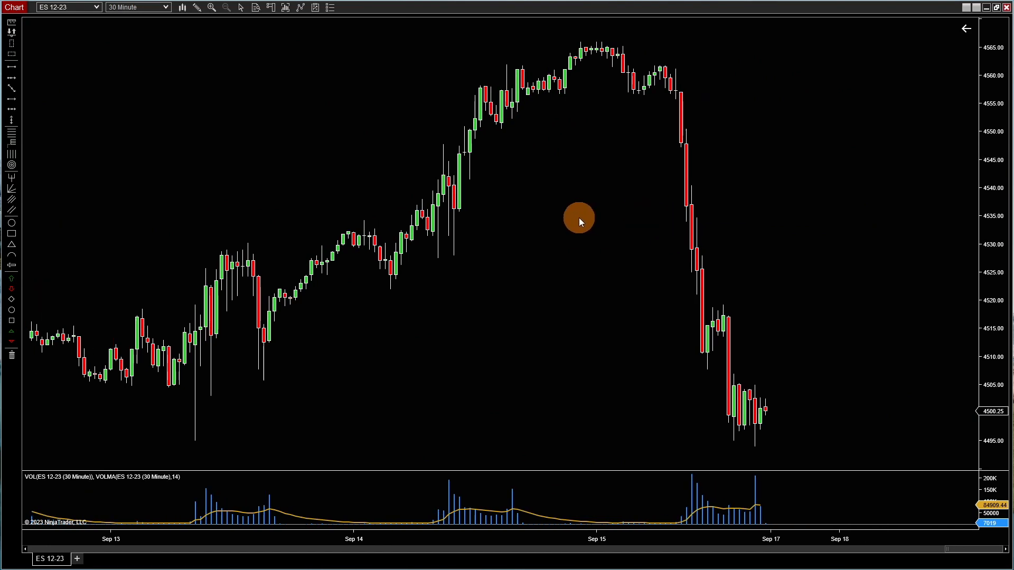
{"action": "mouse_move", "coordinate": [781, 505]}
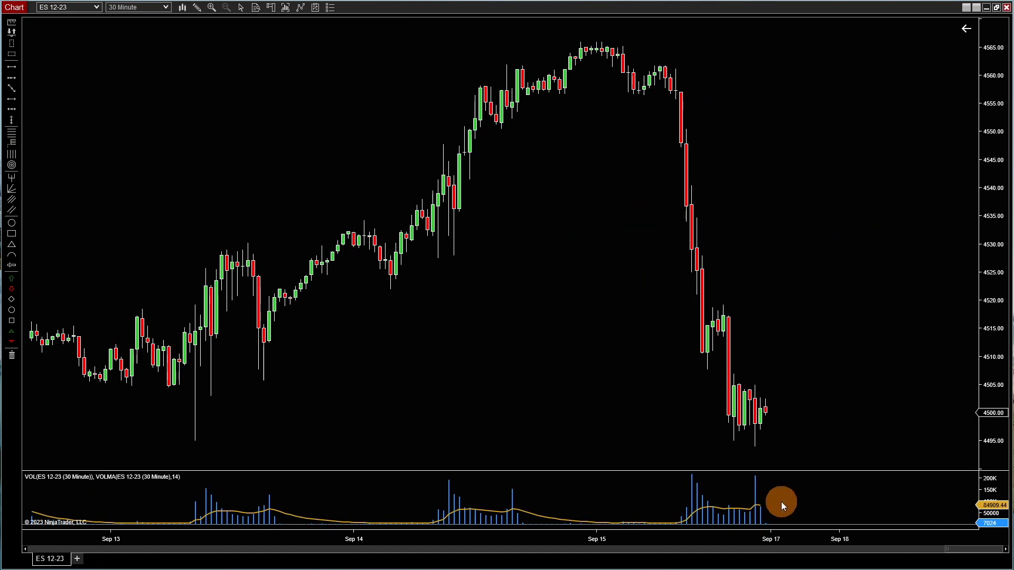
{"action": "mouse_move", "coordinate": [809, 460]}
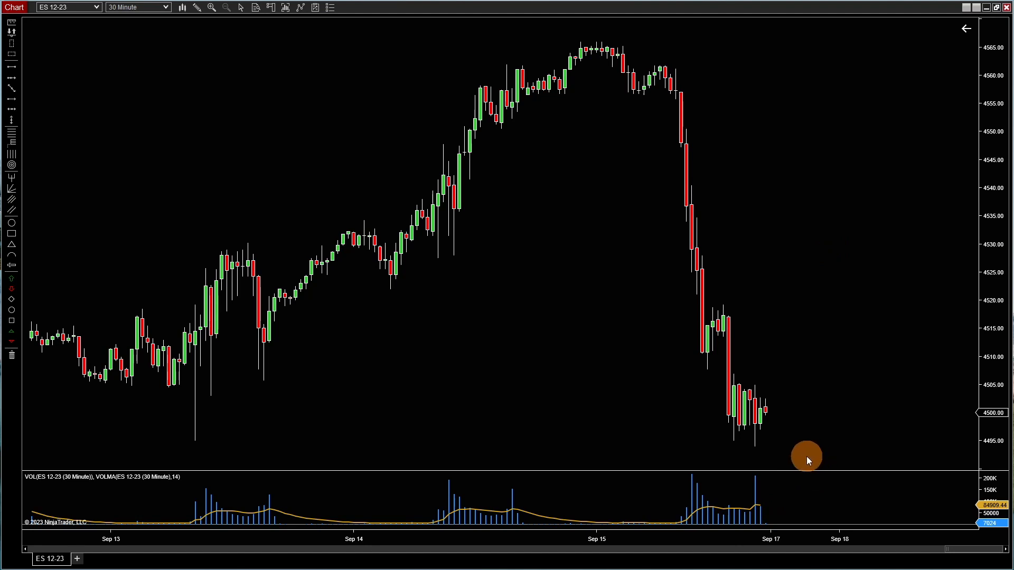
{"action": "mouse_move", "coordinate": [834, 304]}
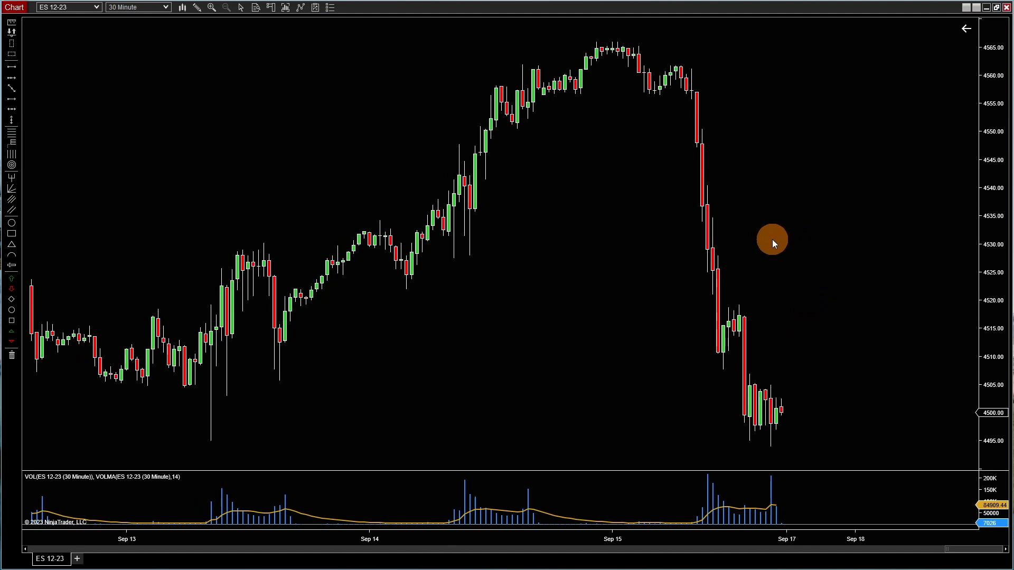
{"action": "mouse_move", "coordinate": [674, 313]}
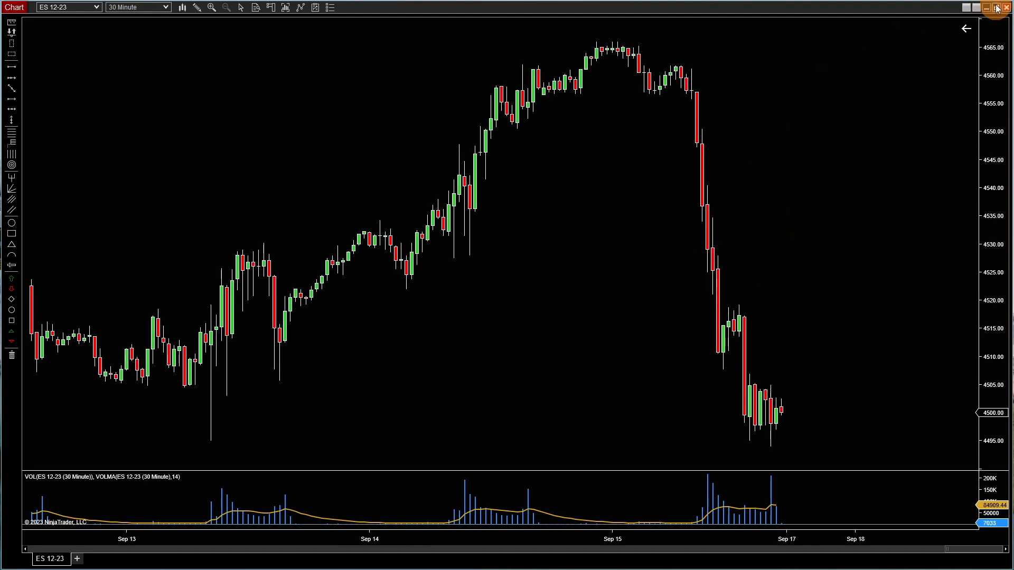
{"action": "mouse_move", "coordinate": [993, 7]}
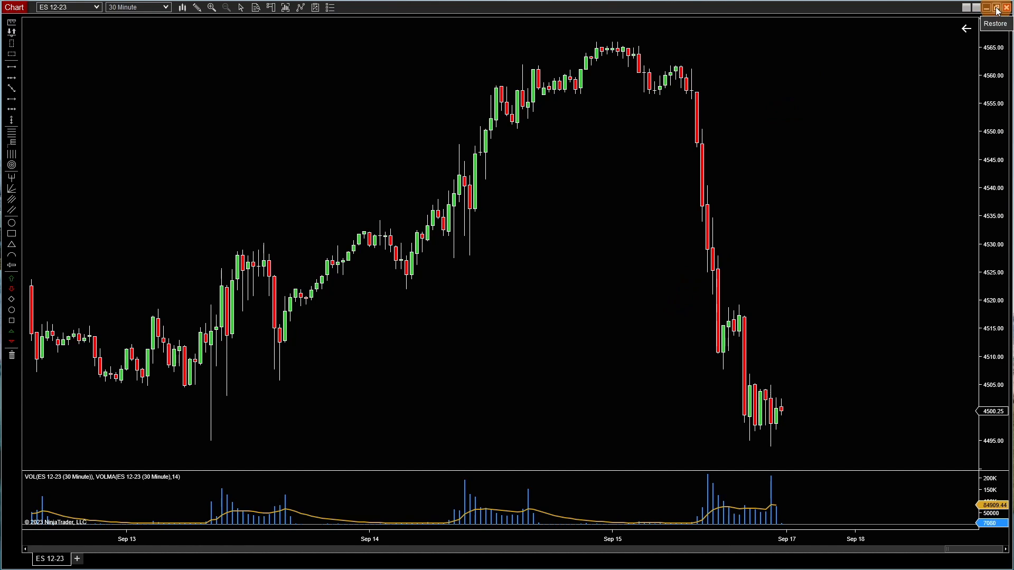